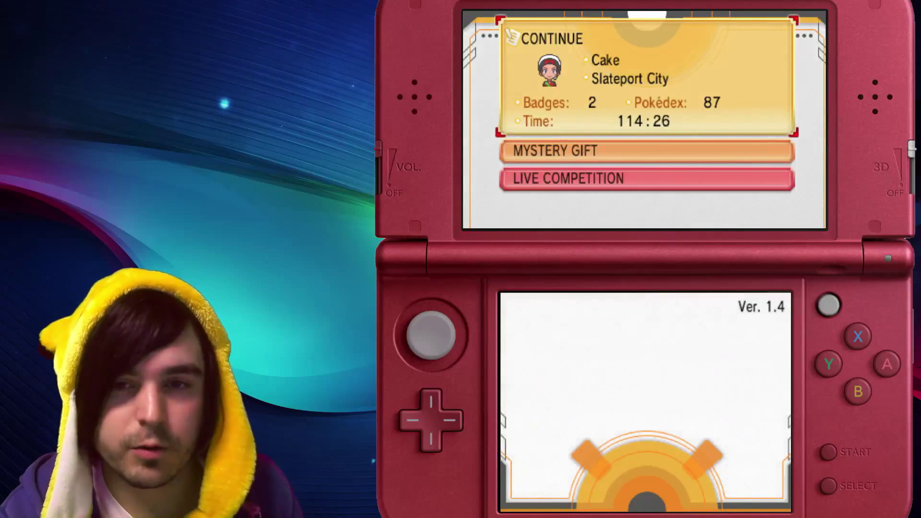
Open Omega Ruby's Mystery Gift card album and browse the received Wonder Cards
key(down)
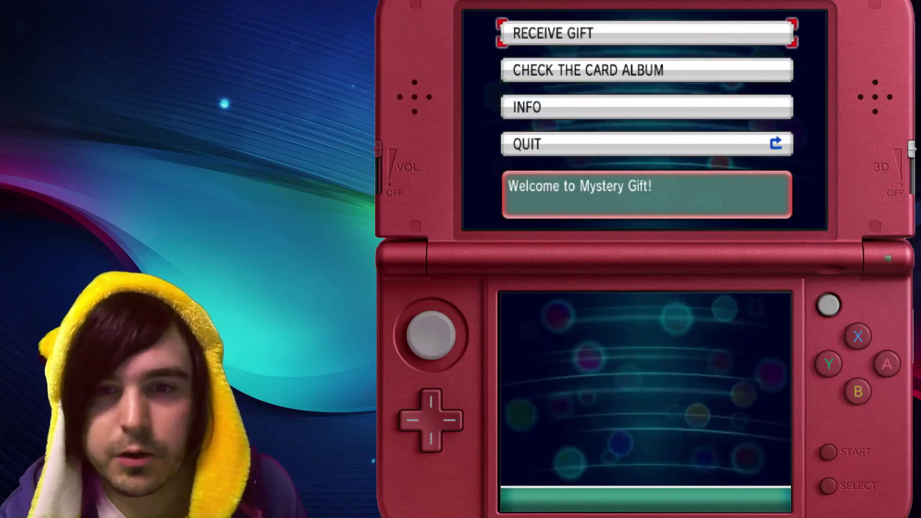
click(587, 70)
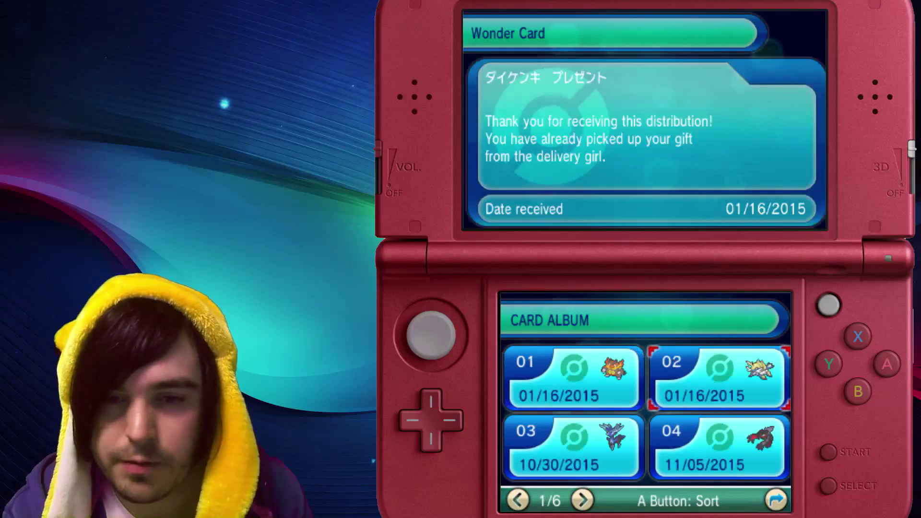
click(572, 378)
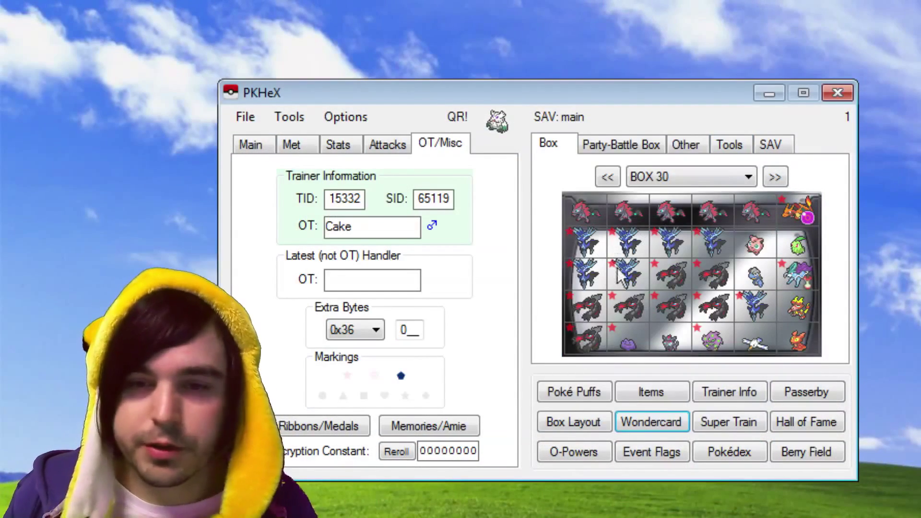
mouse_move(651, 421)
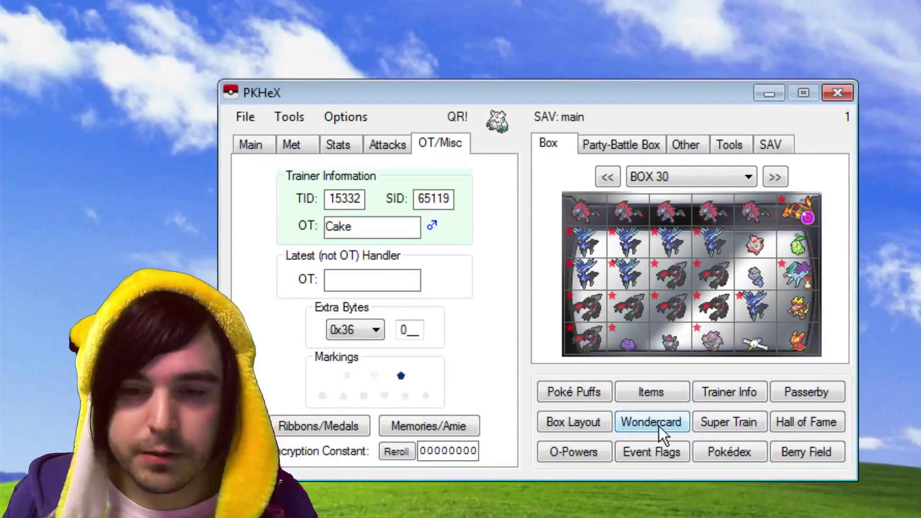
Open PKHeX's Wondercard I/O and select stored cards 1506 and 1507
click(651, 422)
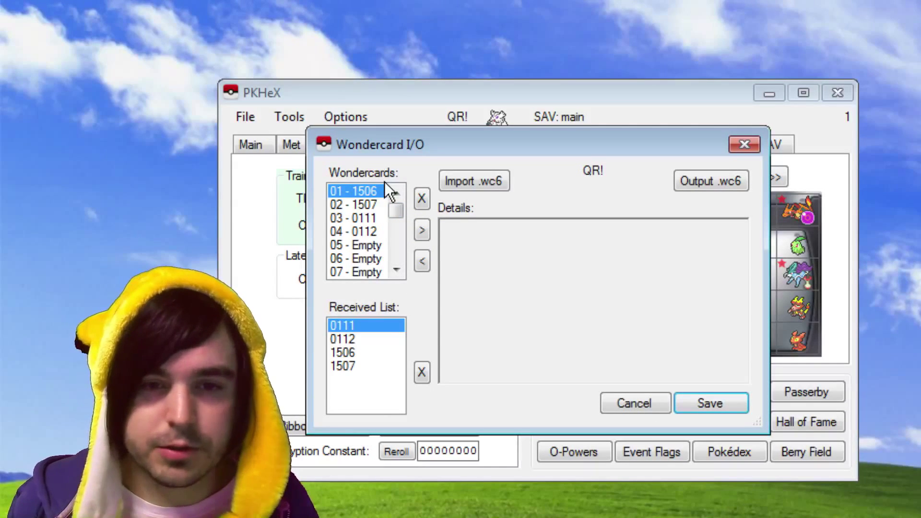
mouse_move(393, 173)
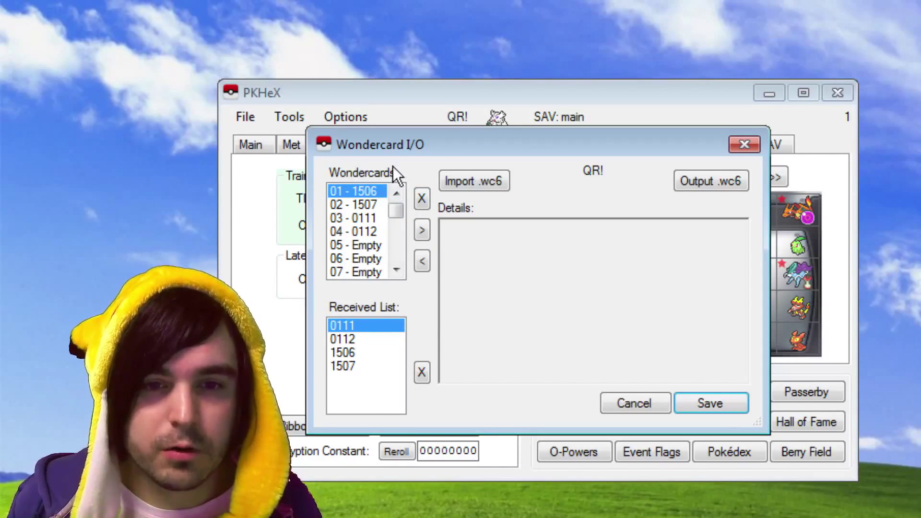
scroll(down, 3)
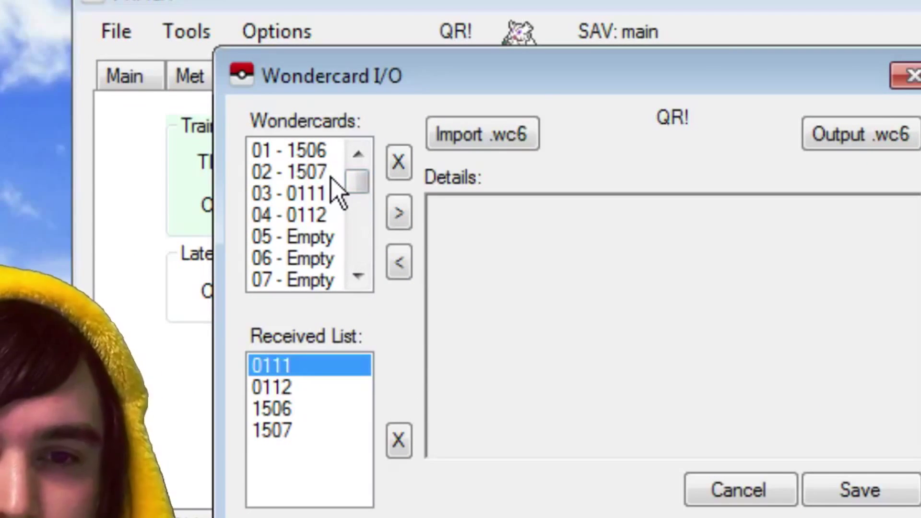
click(287, 150)
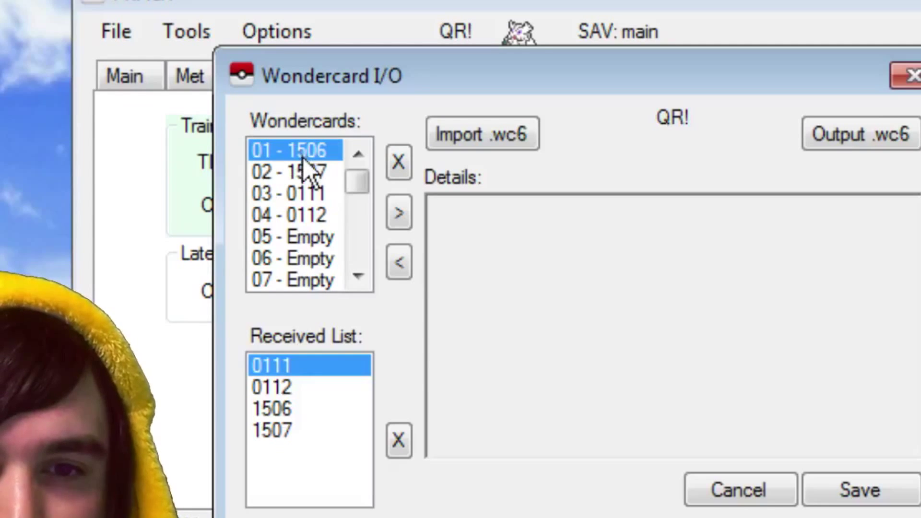
click(288, 193)
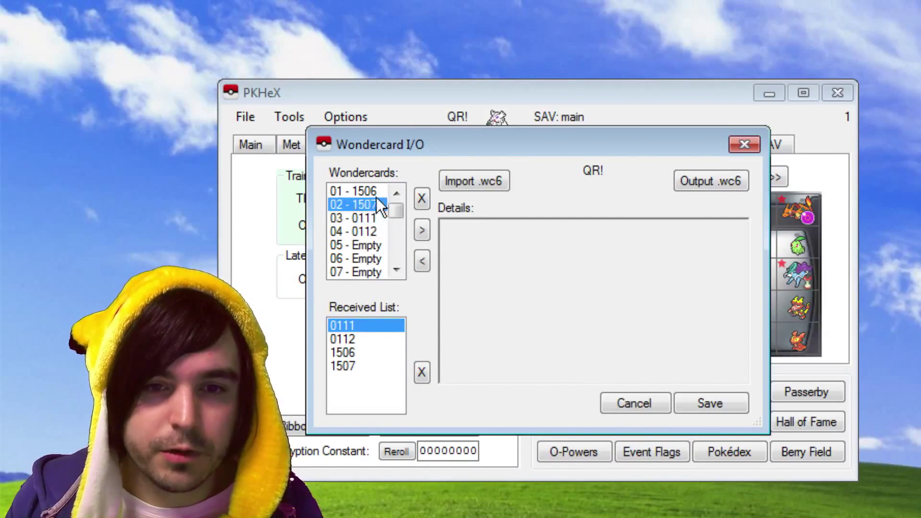
Load Emboar card 1506 into the details view and clear its USED flag
click(353, 191)
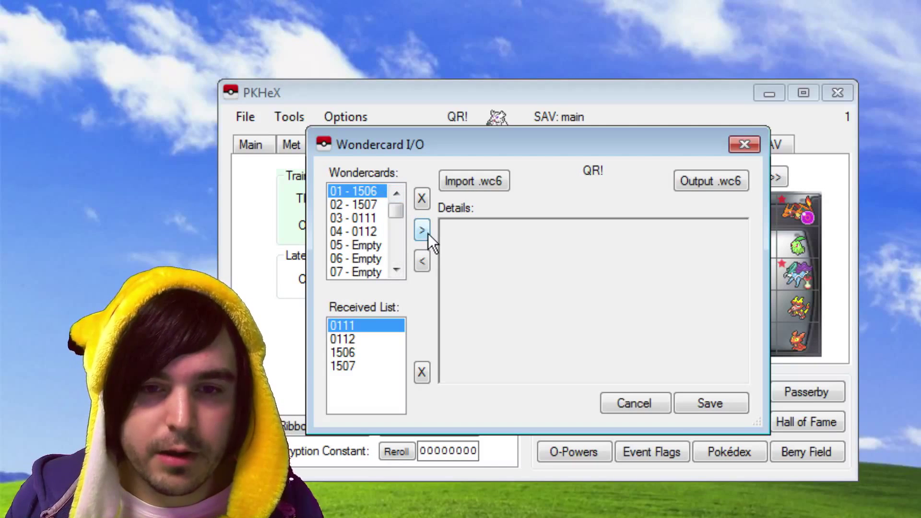
click(421, 230)
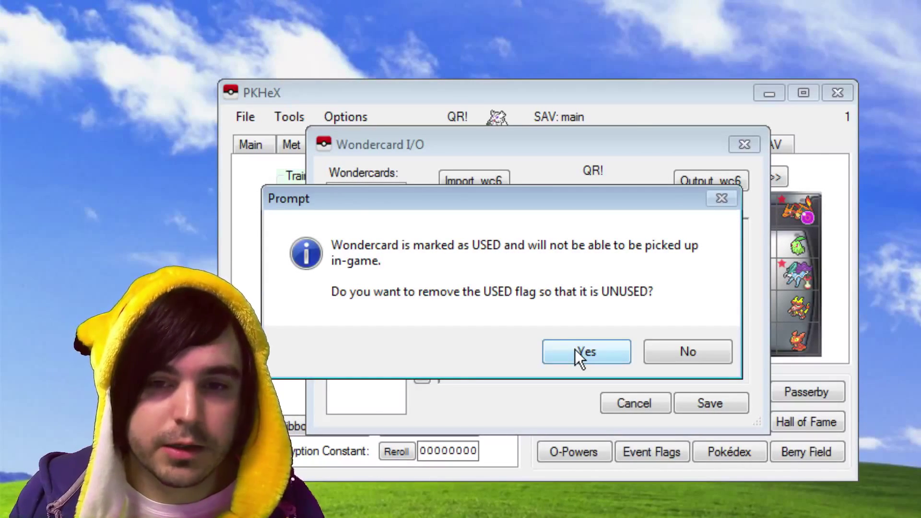
click(585, 352)
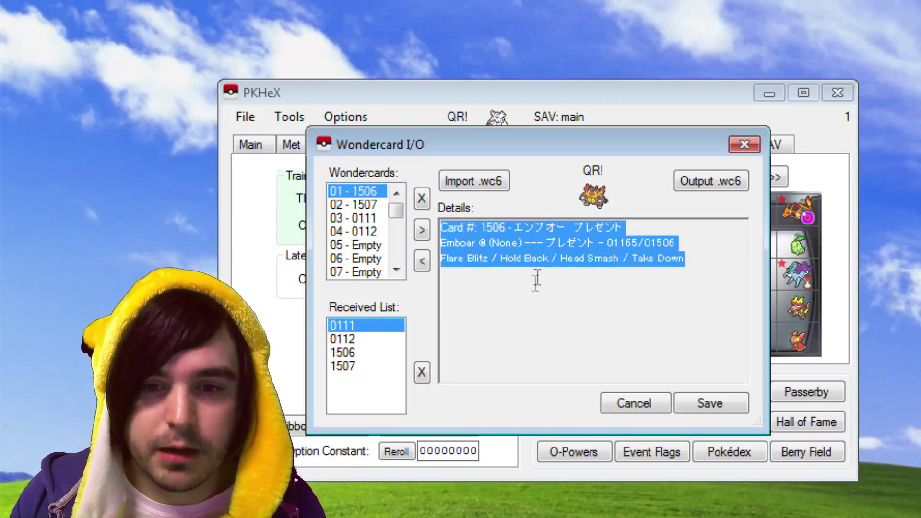
click(352, 204)
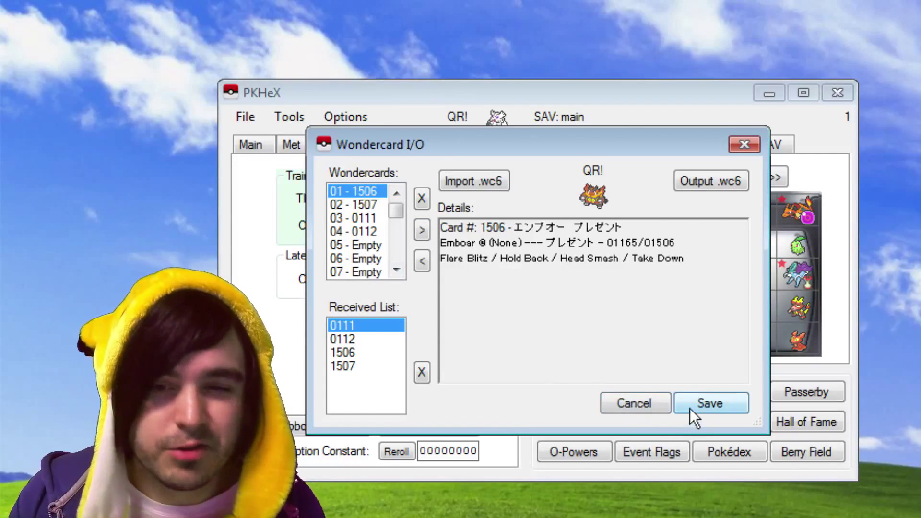
Save the card 1506 unused-flag change and reopen Wondercard I/O
click(710, 403)
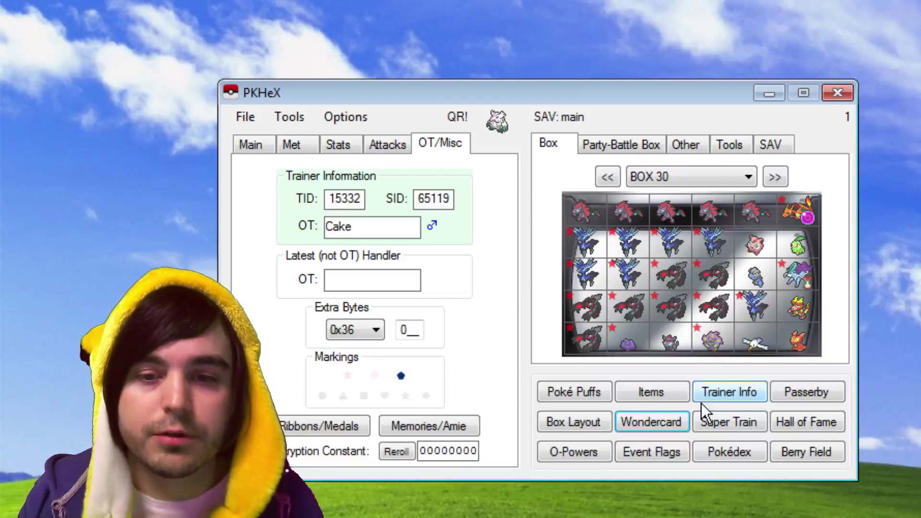
click(651, 422)
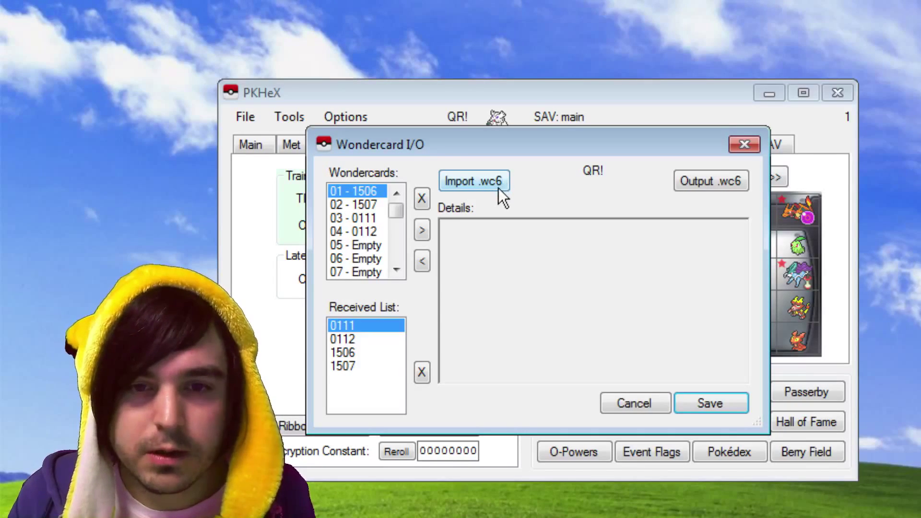
Import the Zoroark card 0556 .wc6 file into the Wondercard manager
click(474, 180)
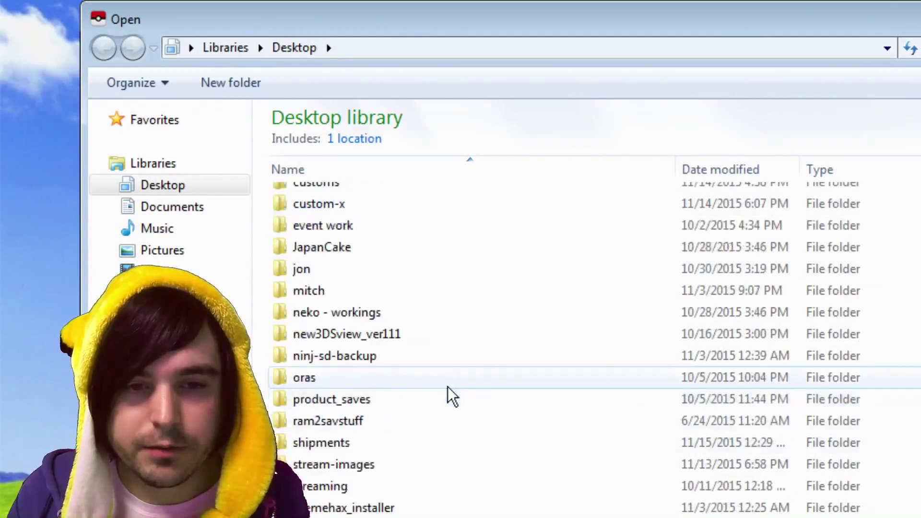
scroll(down, 3)
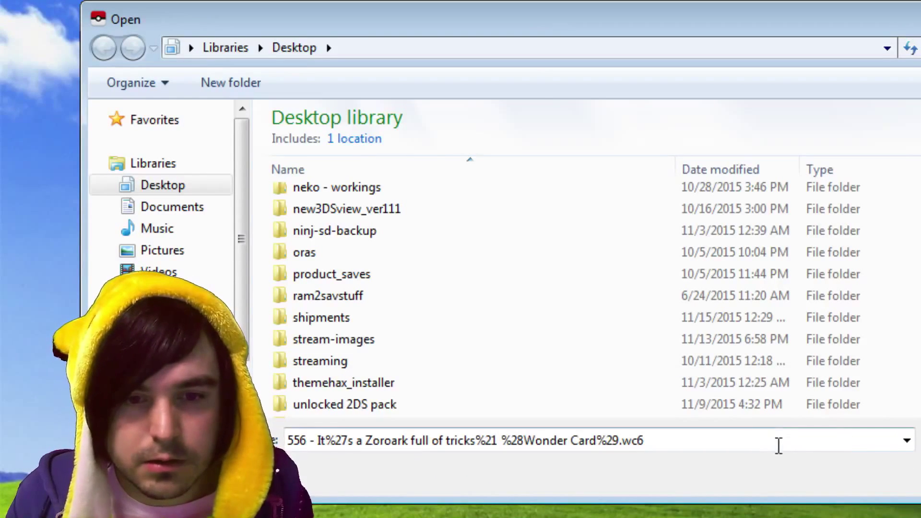
click(464, 368)
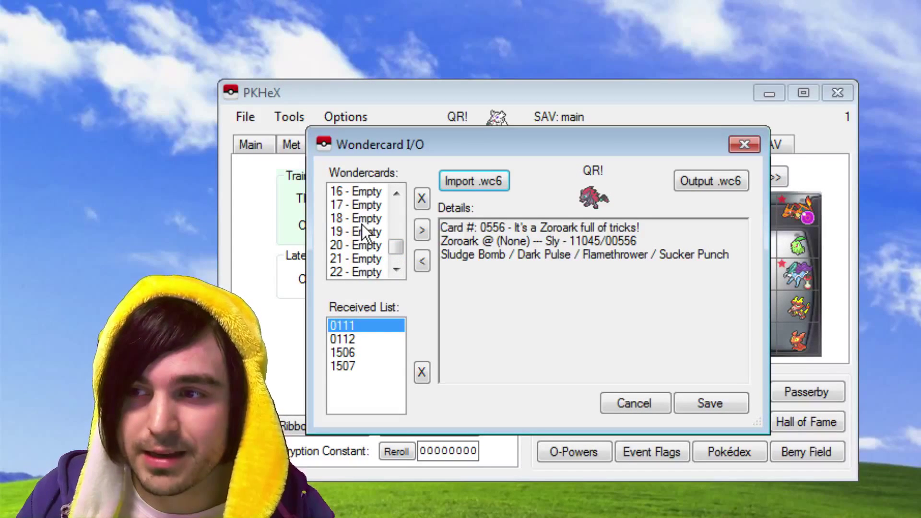
Insert Zoroark card 0556 into slot 18, then show Yveltal card 0112's QR code
click(356, 217)
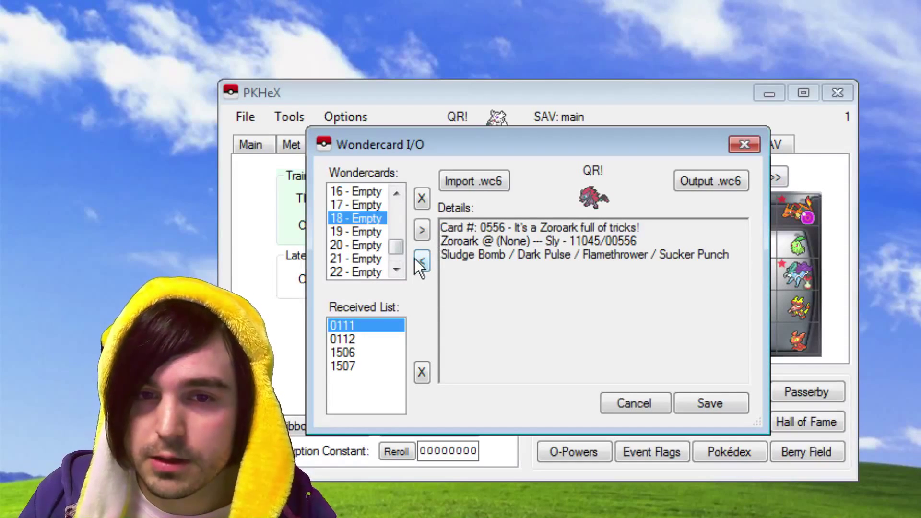
click(421, 261)
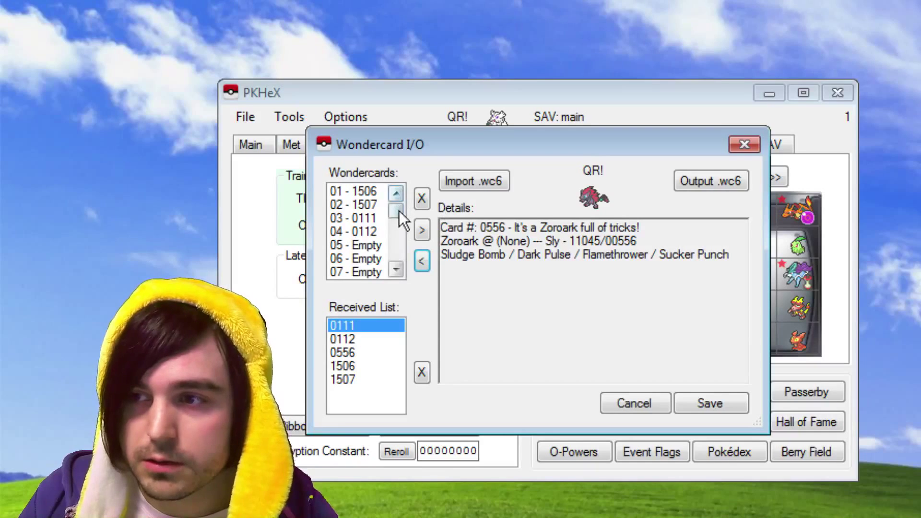
click(395, 244)
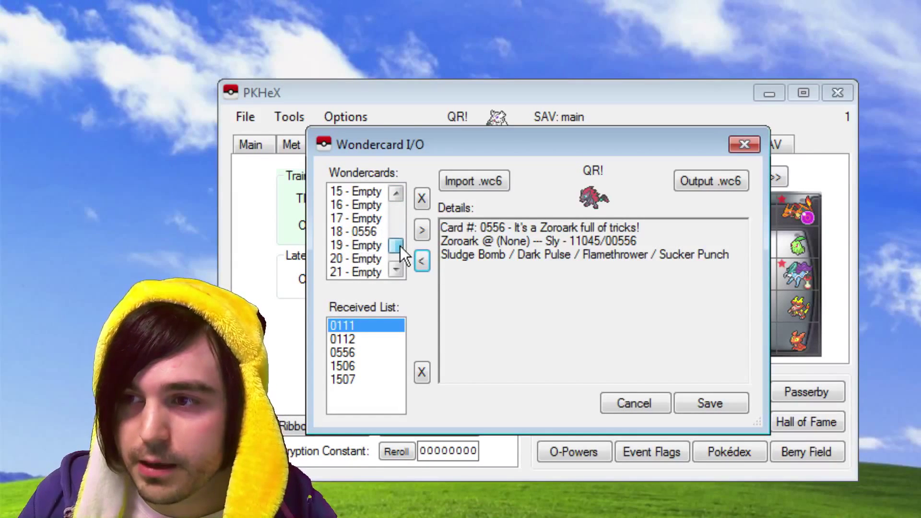
click(355, 232)
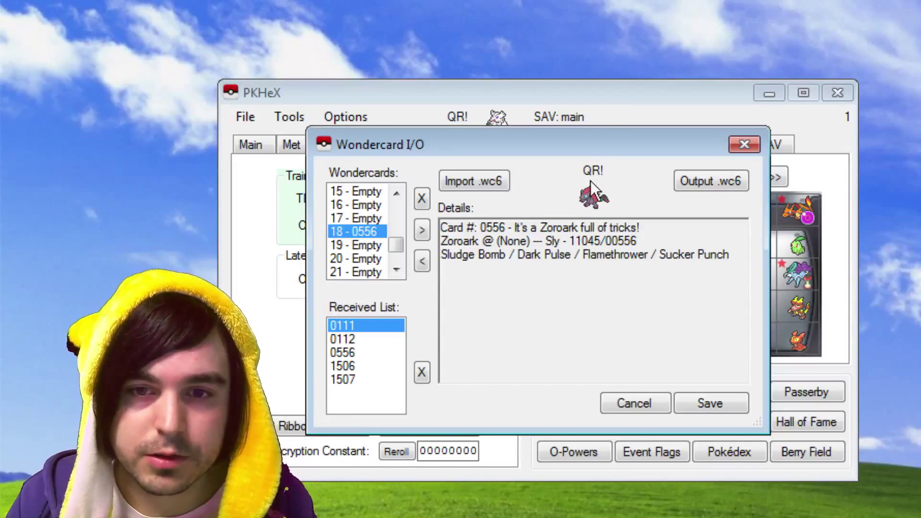
click(594, 194)
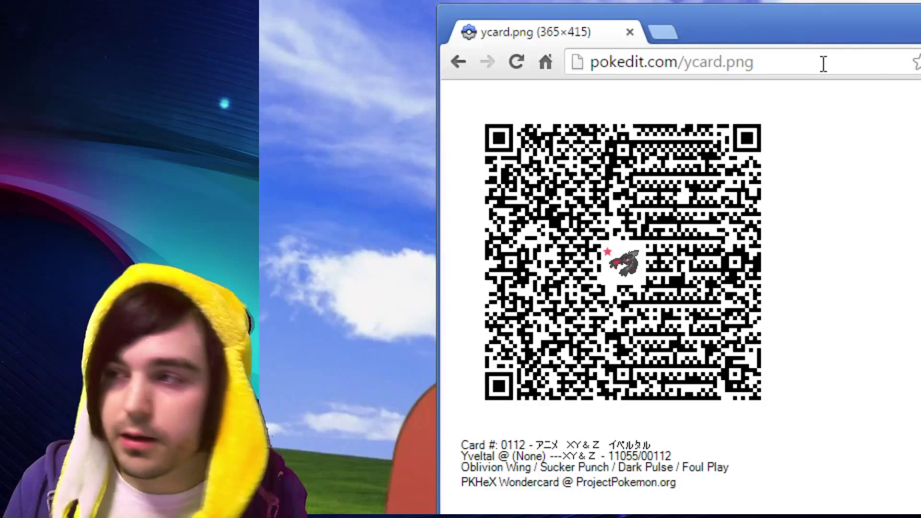
Copy the Yveltal card 0112 QR image from Chrome to the clipboard
click(670, 62)
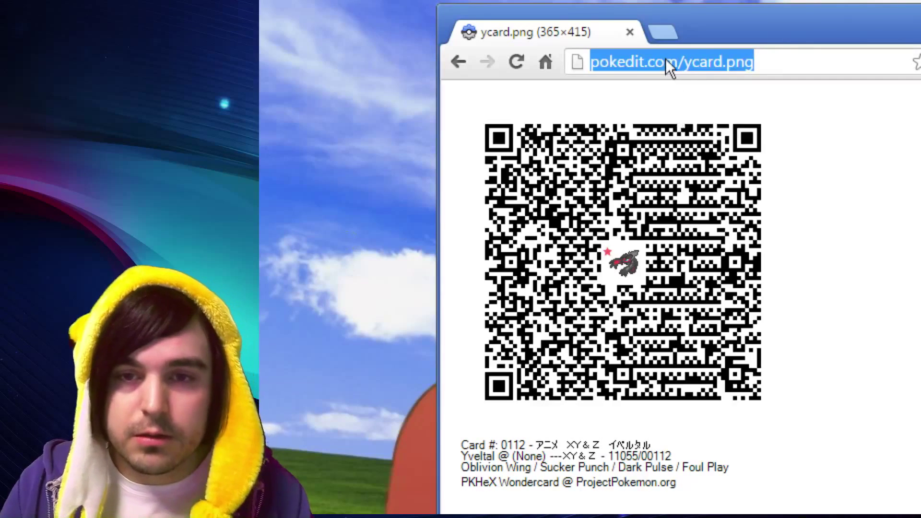
mouse_move(667, 100)
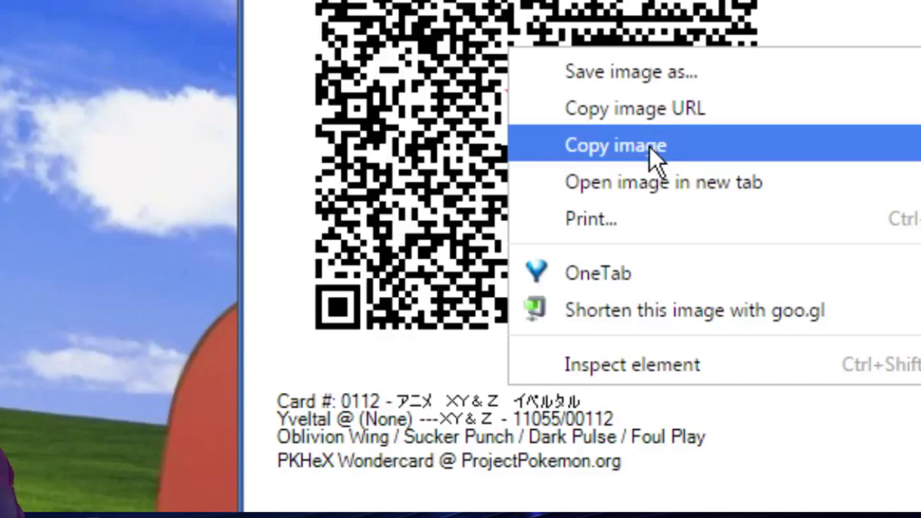
click(615, 145)
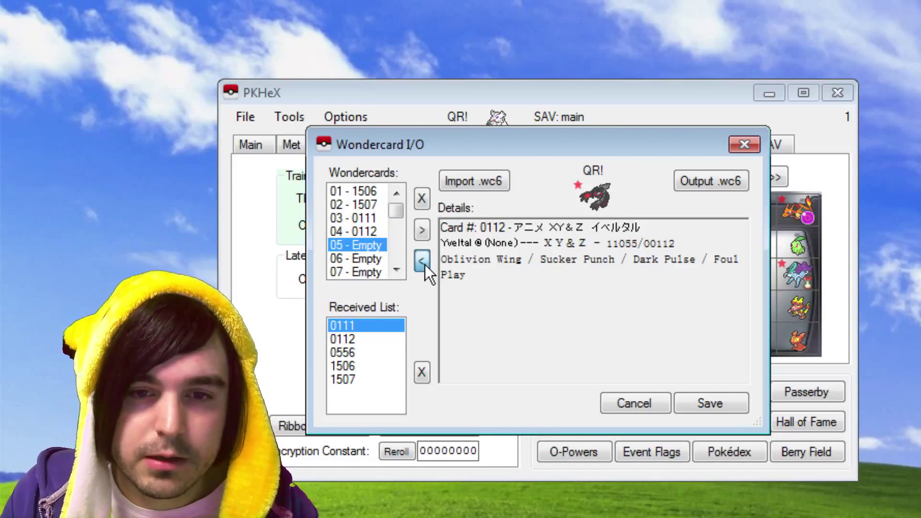
Insert Yveltal card 0112 into empty slot 05 and check its details
click(421, 260)
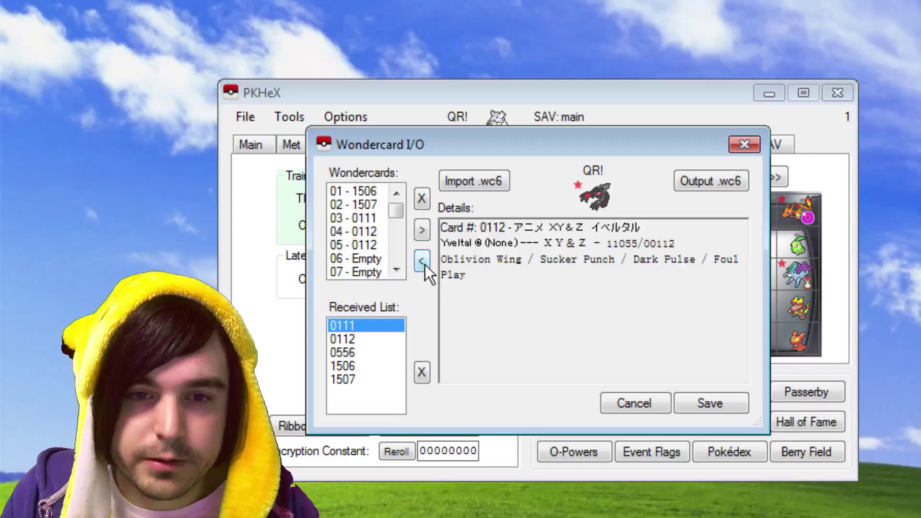
click(354, 245)
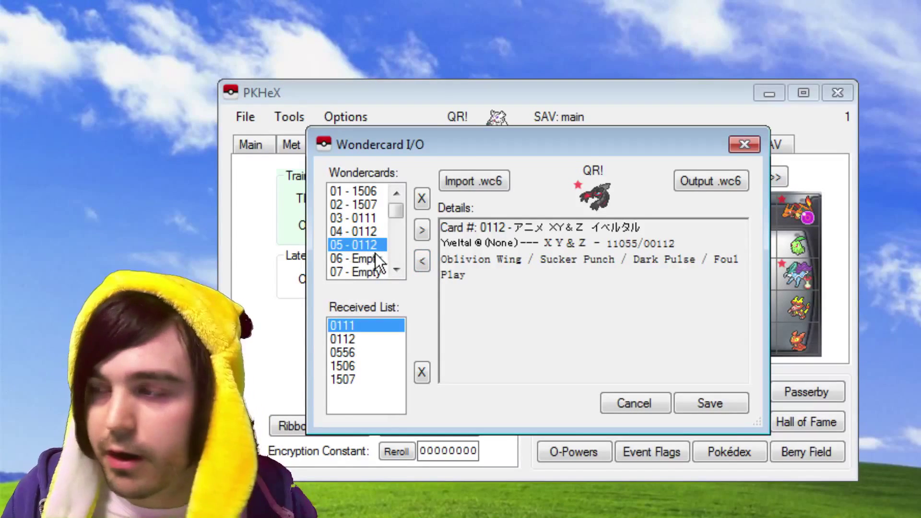
mouse_move(385, 274)
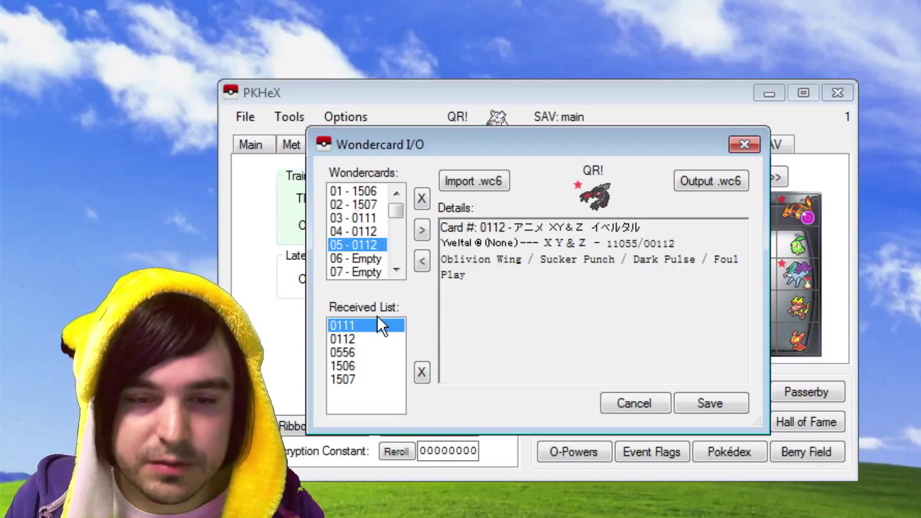
click(343, 338)
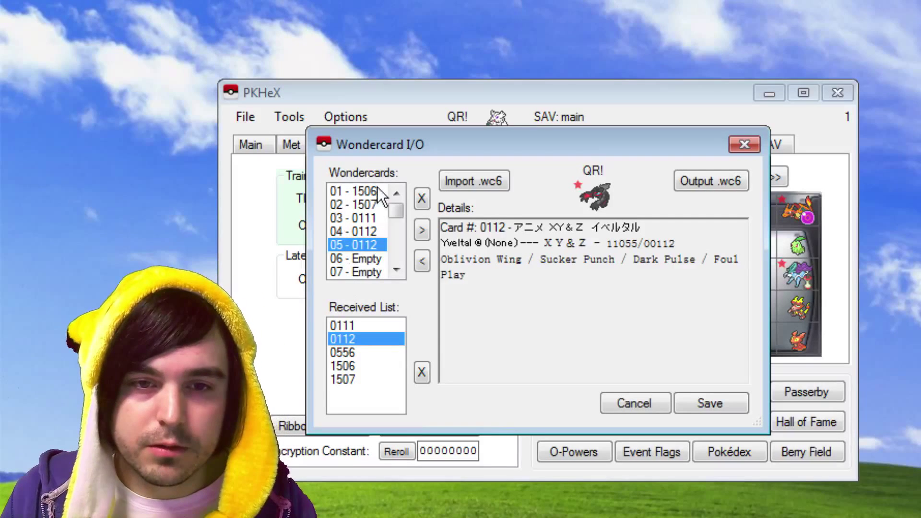
click(352, 190)
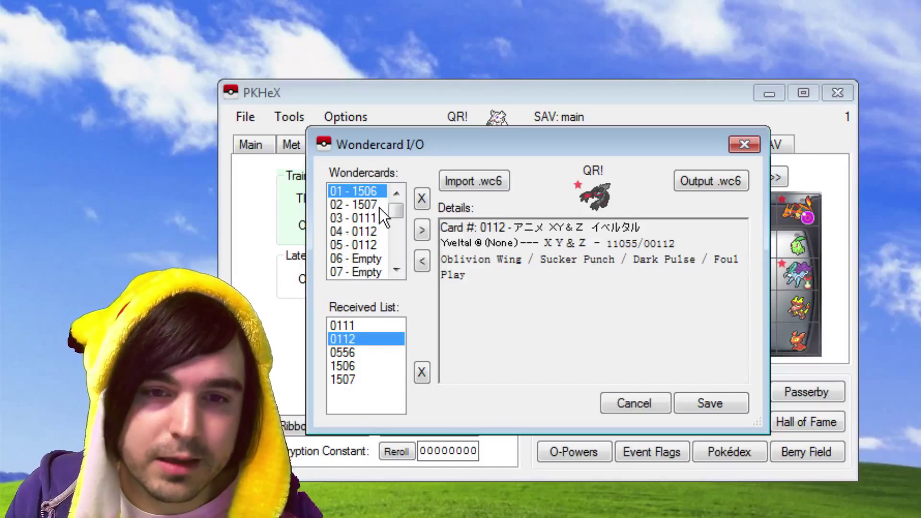
click(353, 231)
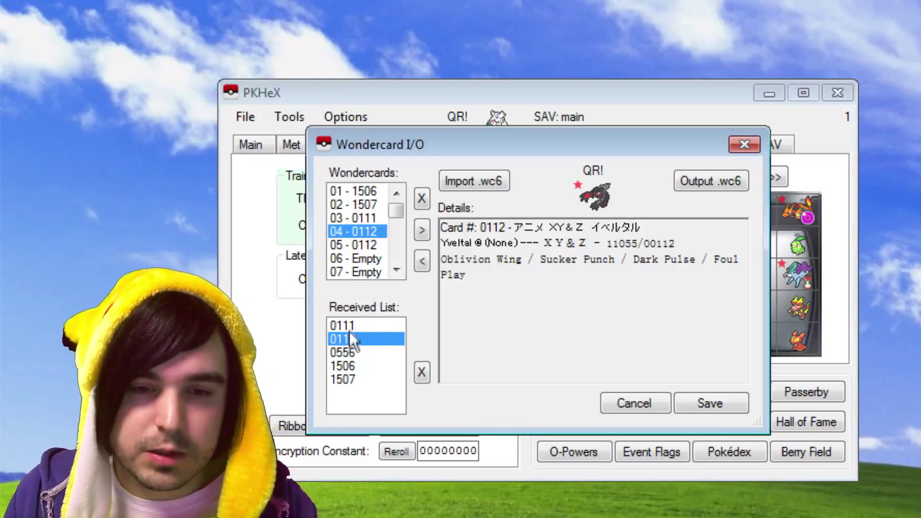
click(343, 324)
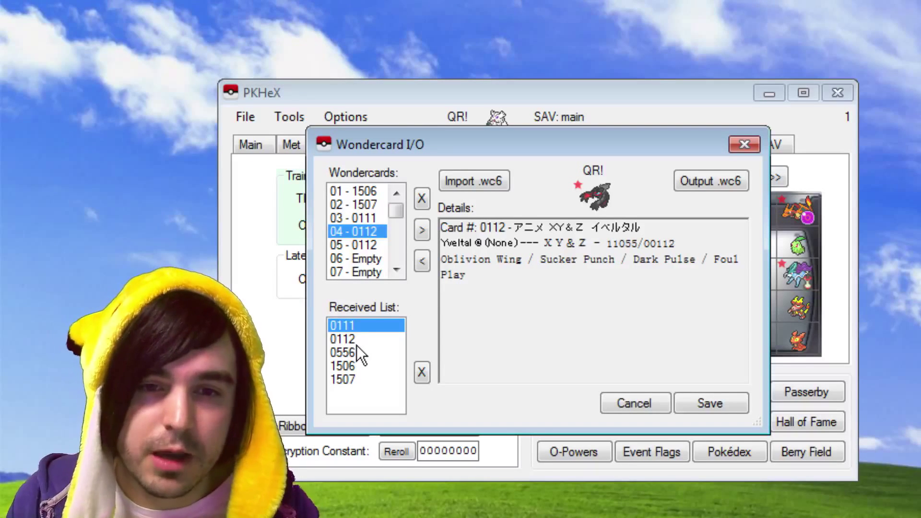
click(354, 191)
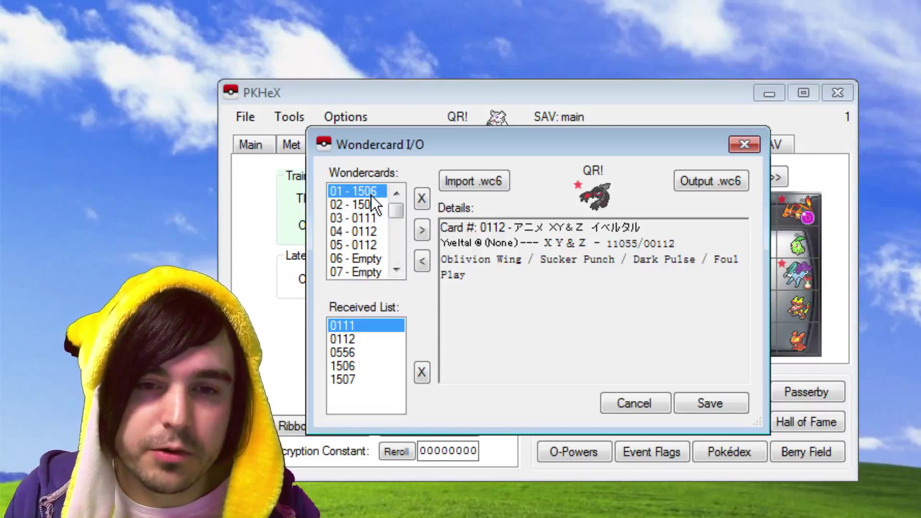
click(354, 204)
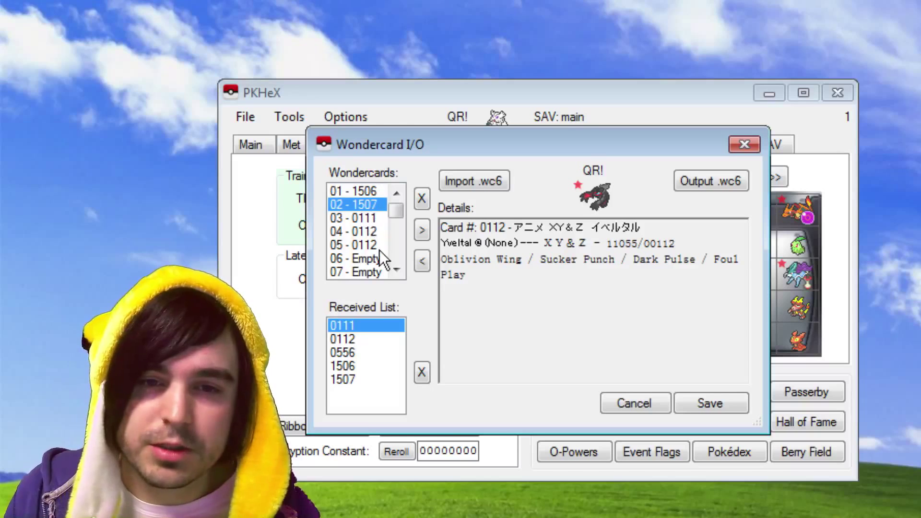
click(342, 338)
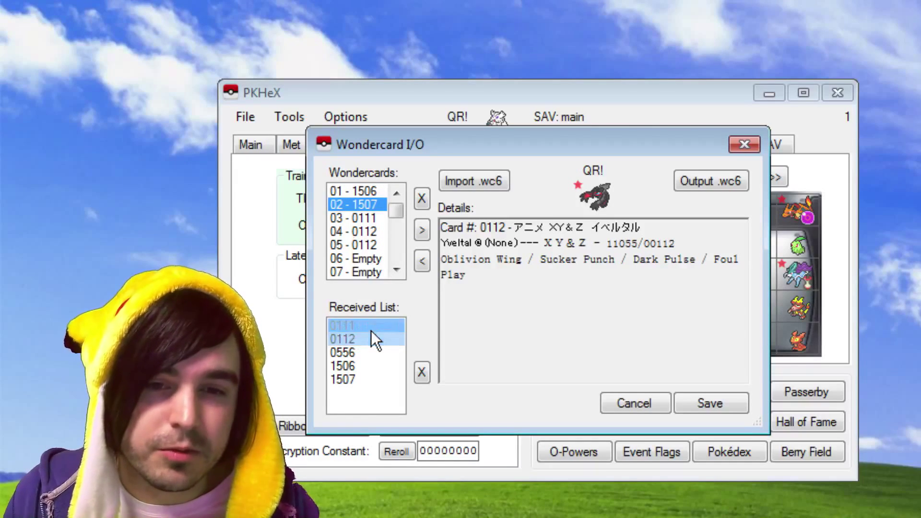
click(343, 325)
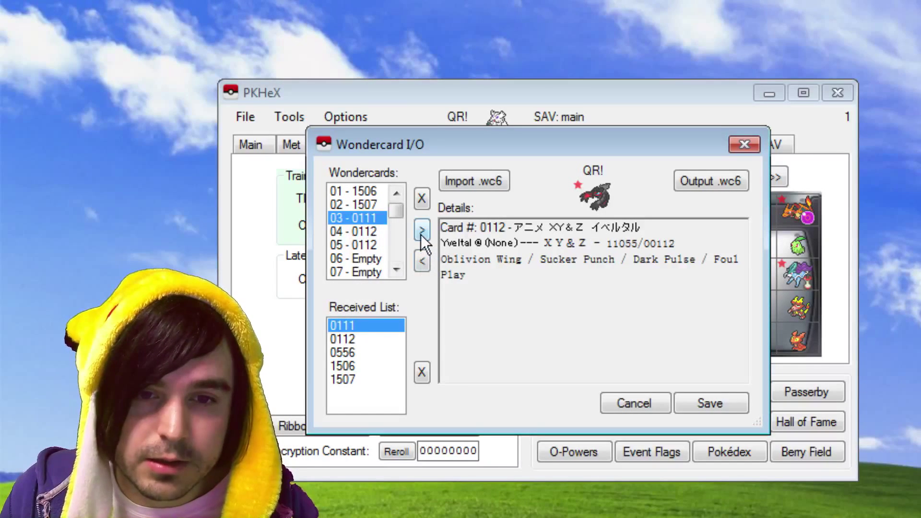
Load Xerneas card 0111 from slot 03 and delete 0111 from the received list
click(422, 229)
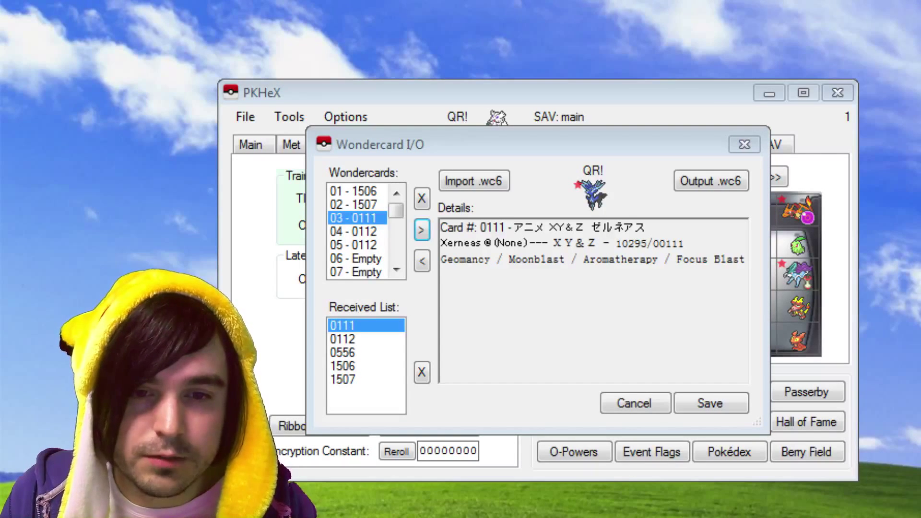
click(421, 372)
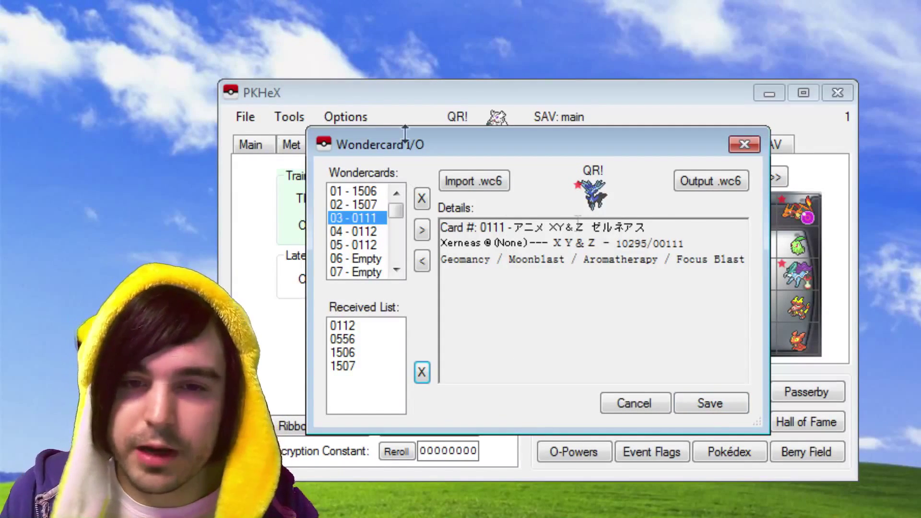
mouse_move(790, 481)
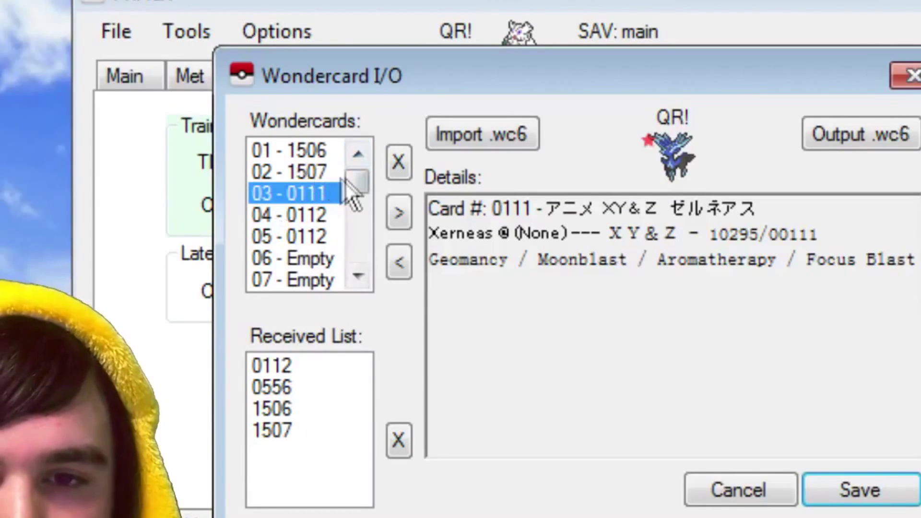
Clear the selected card's USED flag, then load Samurott card 1507 from slot 02
click(287, 150)
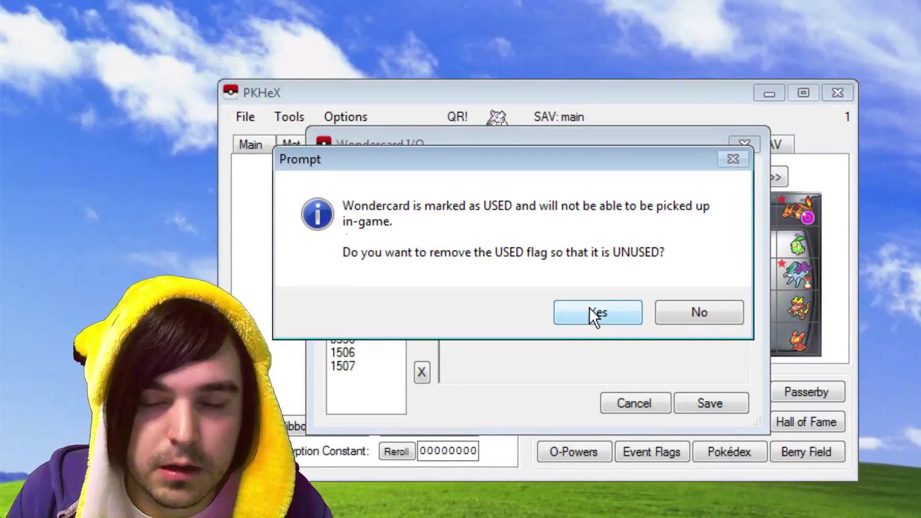
click(597, 312)
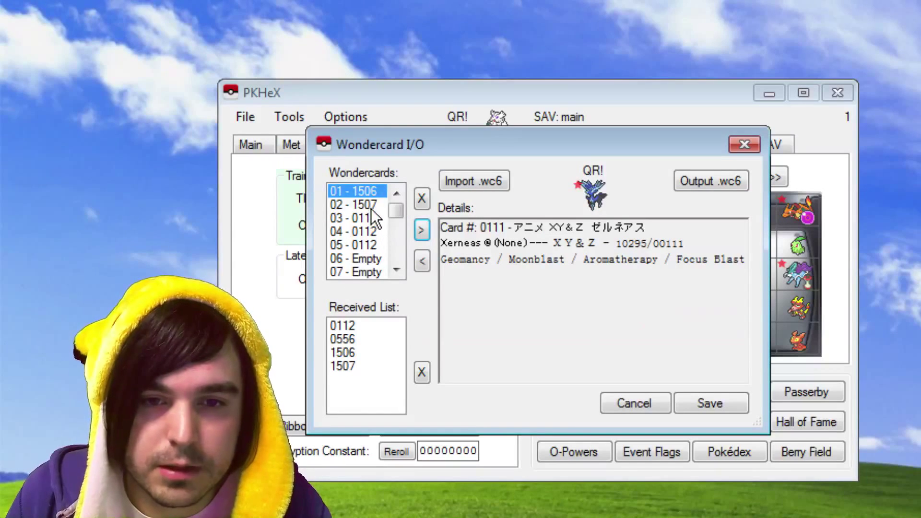
click(354, 205)
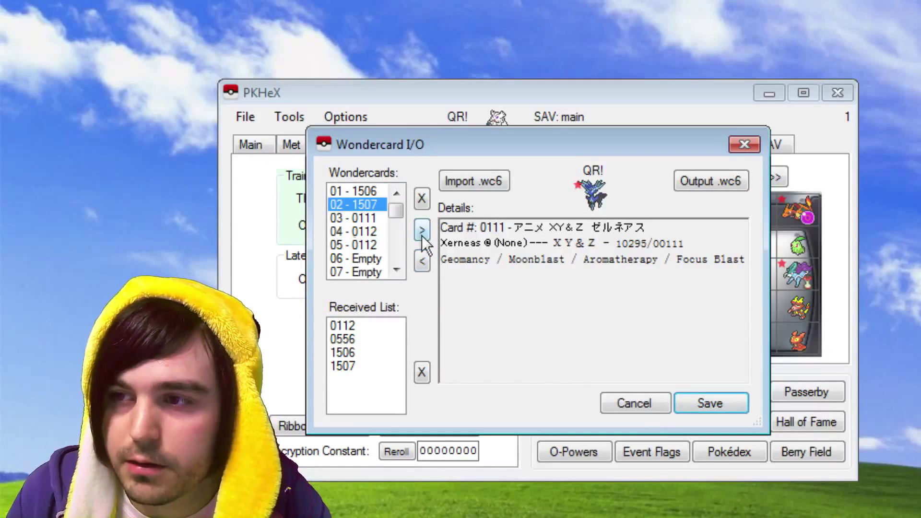
click(421, 230)
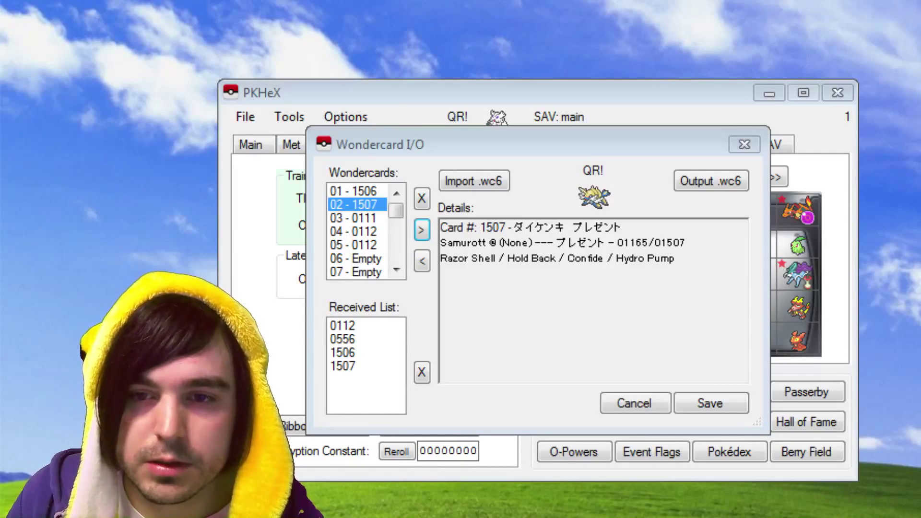
Generate and view the QR code for Samurott Wonder Card 1507
click(711, 181)
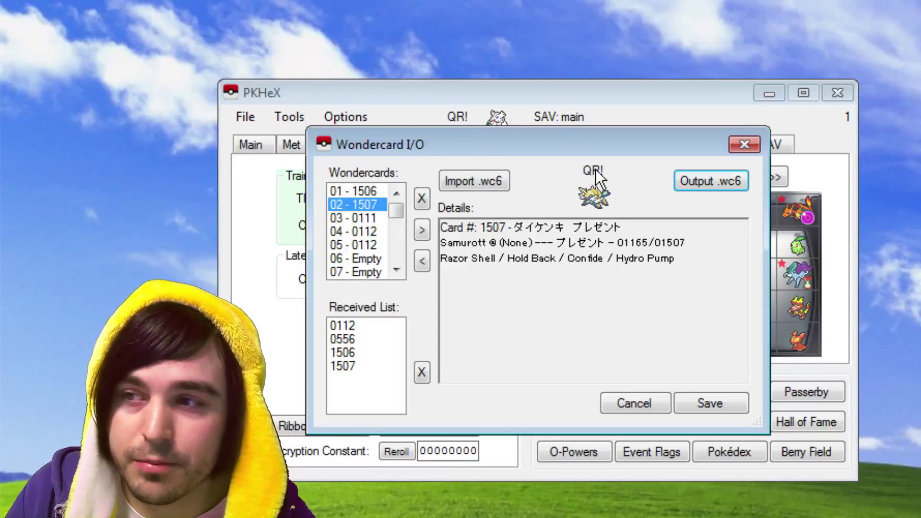
click(593, 185)
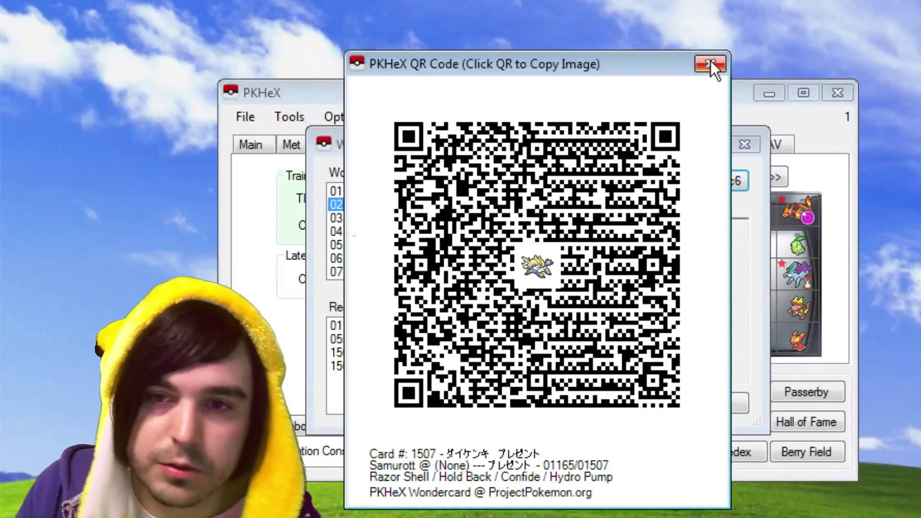
click(710, 65)
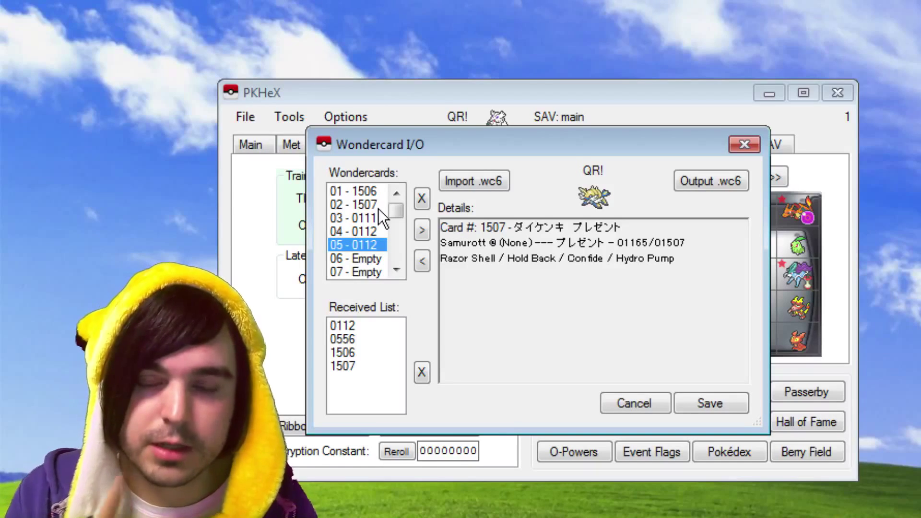
Dismiss the Samurott QR code and select another Wonder Card slot
click(353, 218)
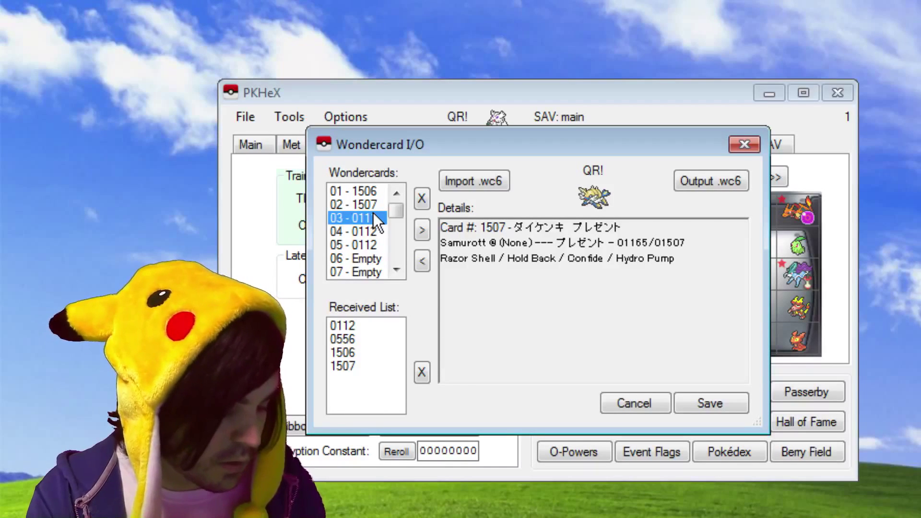
Remove every gift entry, starting with 0112, from the received list
click(355, 191)
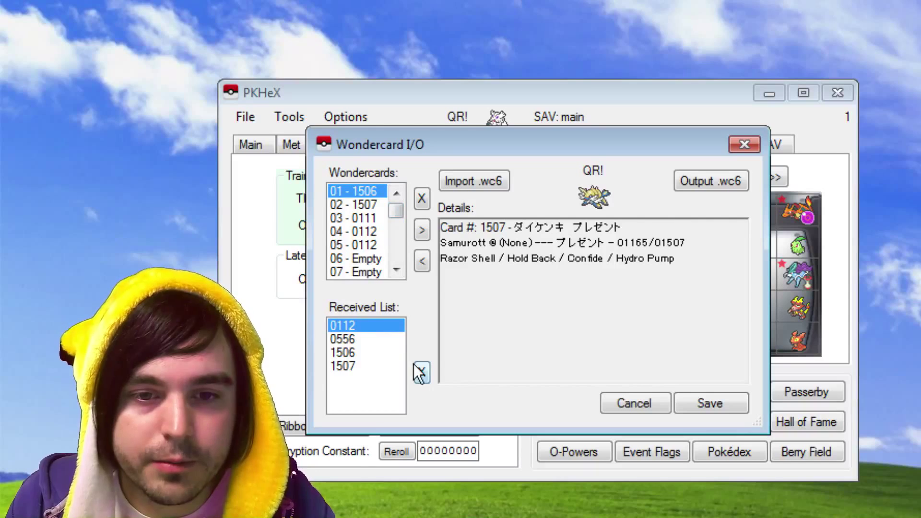
click(422, 372)
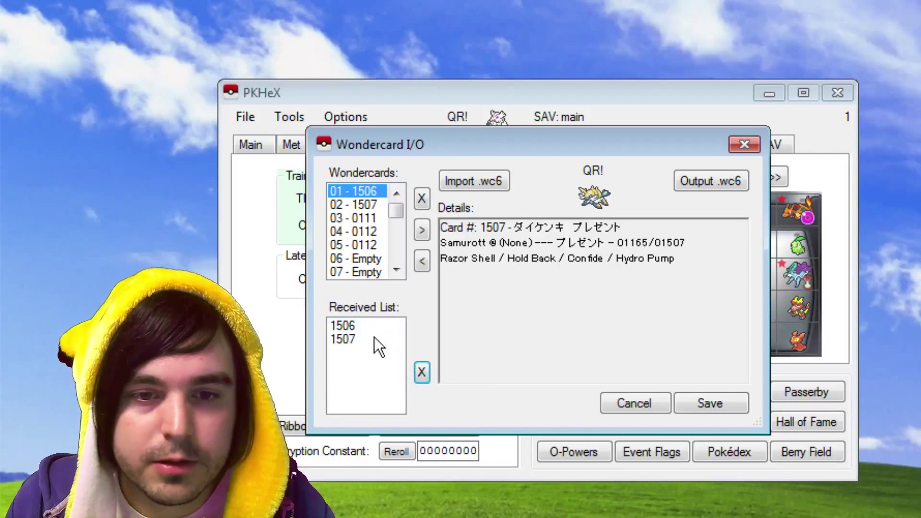
click(422, 372)
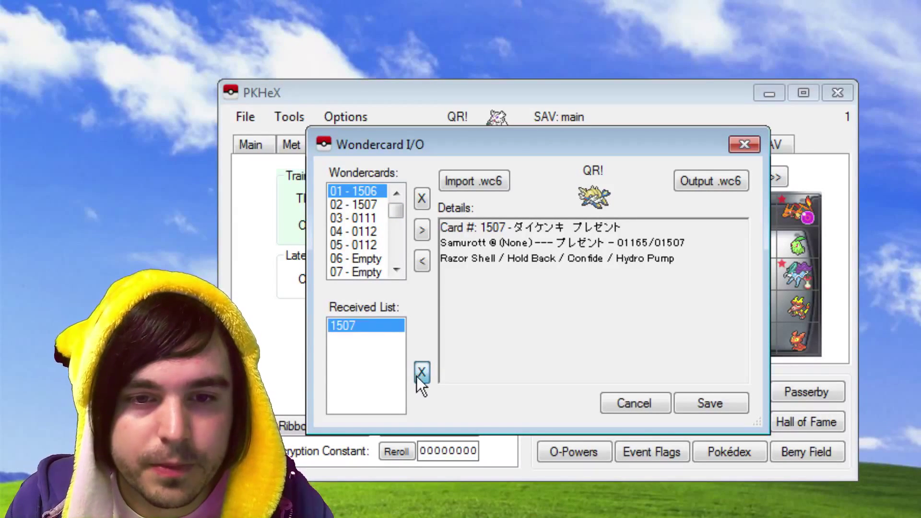
click(421, 373)
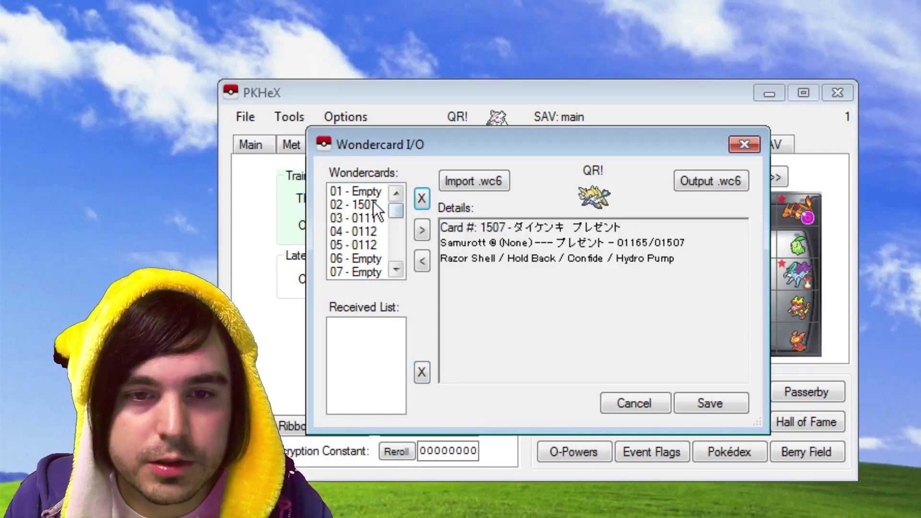
Delete the remaining Wonder Cards, including card 0556, so all slots show Empty
click(354, 218)
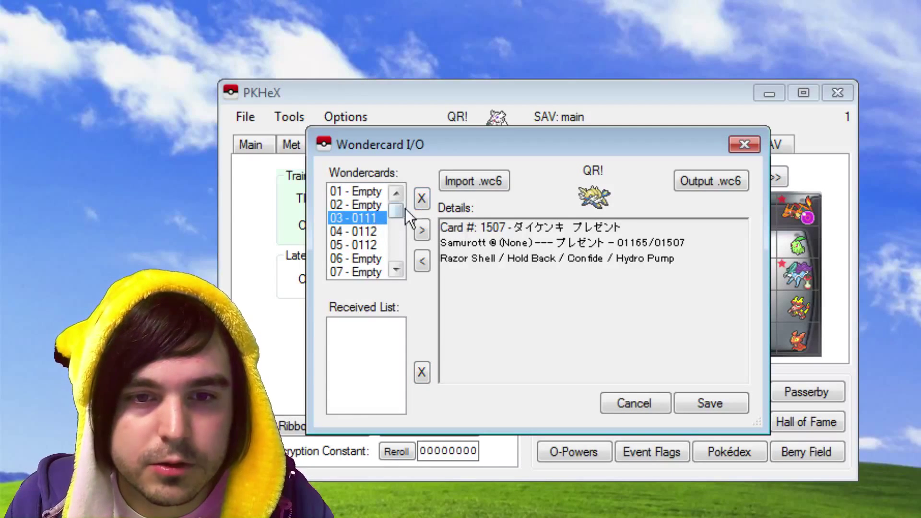
click(358, 245)
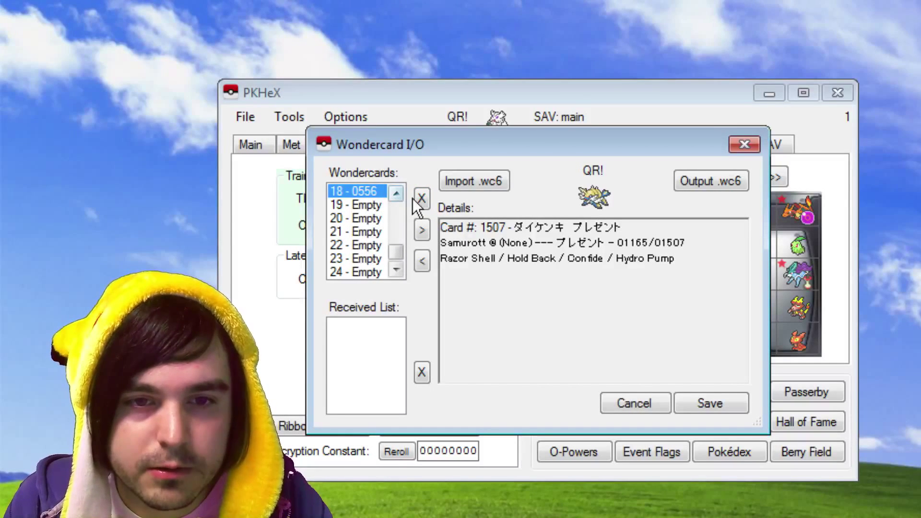
click(395, 192)
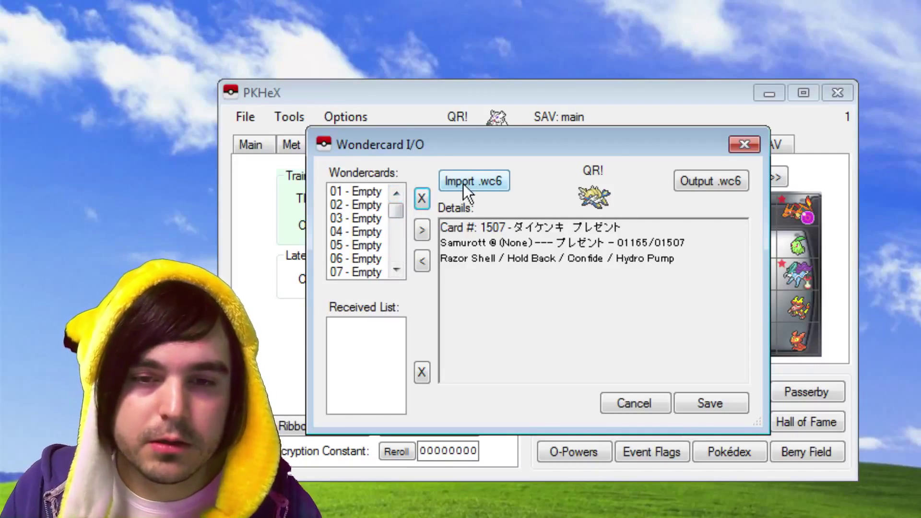
Import the Zoroark .wc6 card 0556 and insert it into Wonder Card slot 01
click(473, 181)
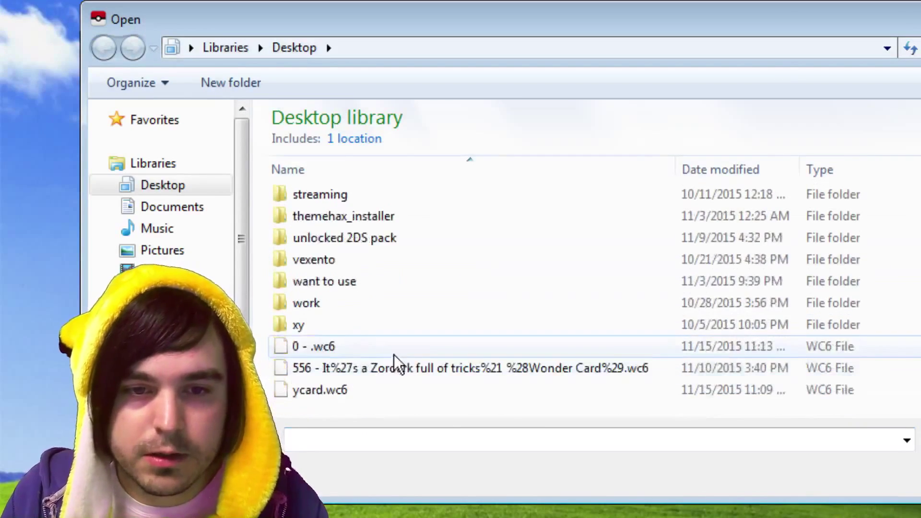
double_click(469, 367)
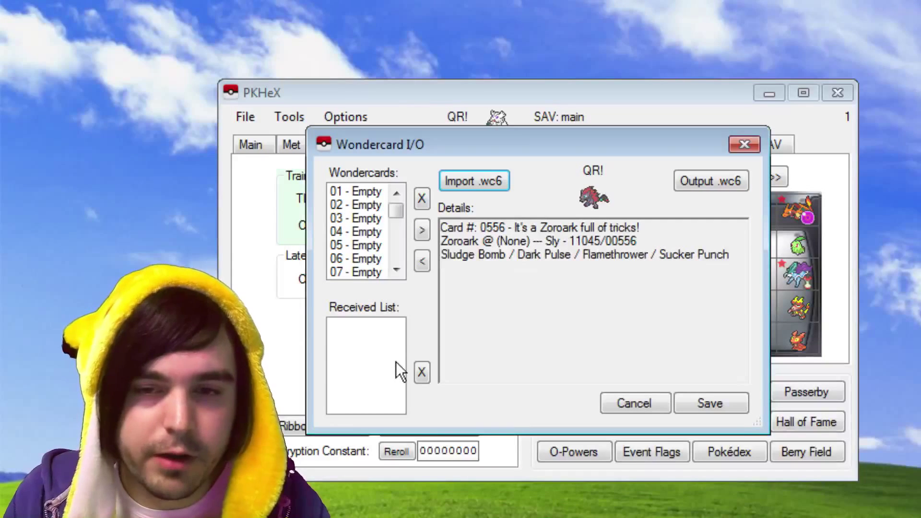
click(355, 191)
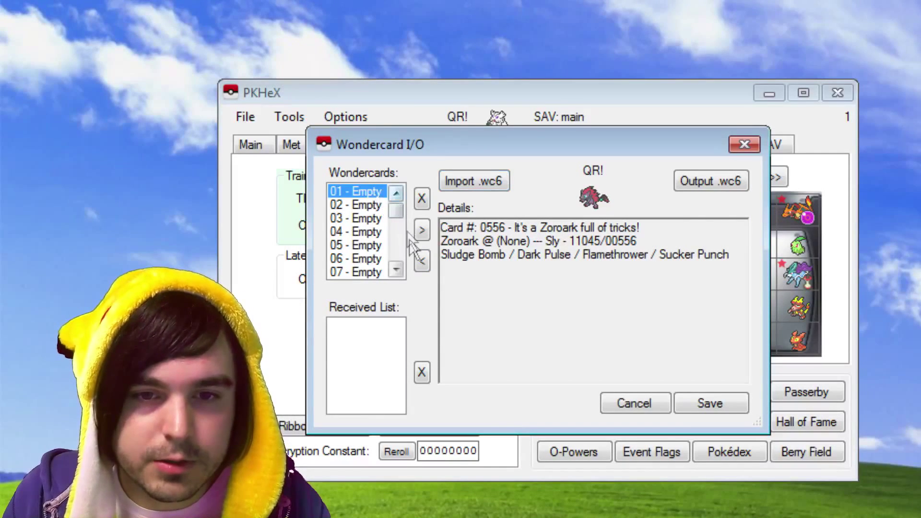
click(634, 403)
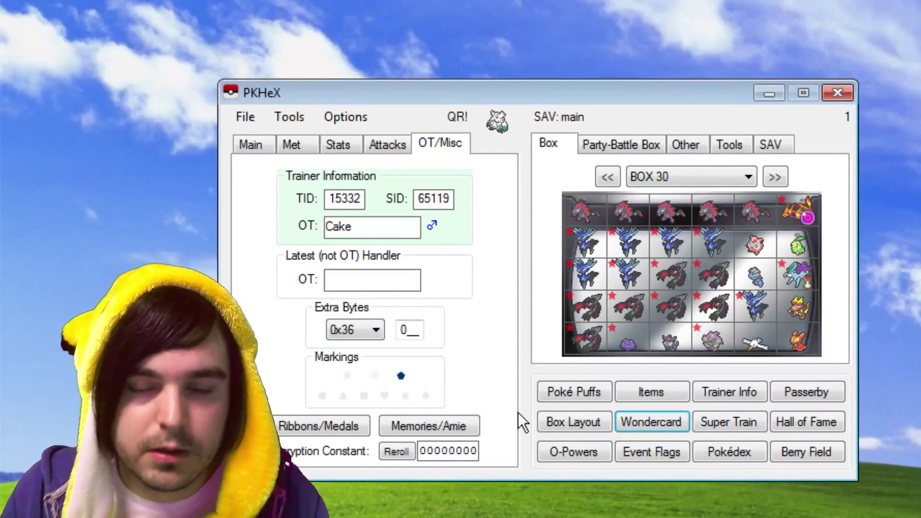
mouse_move(725, 206)
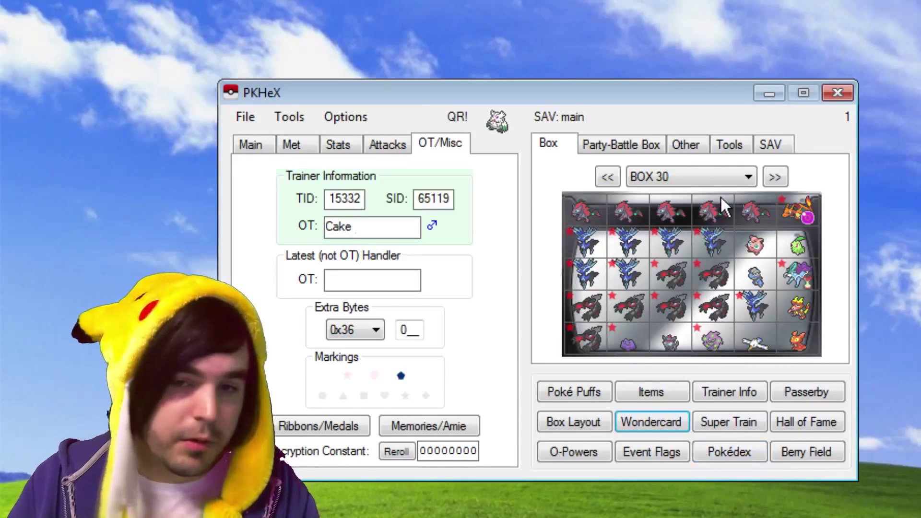
Export the edited save as 'main' on the Desktop, overwriting the existing file
click(770, 143)
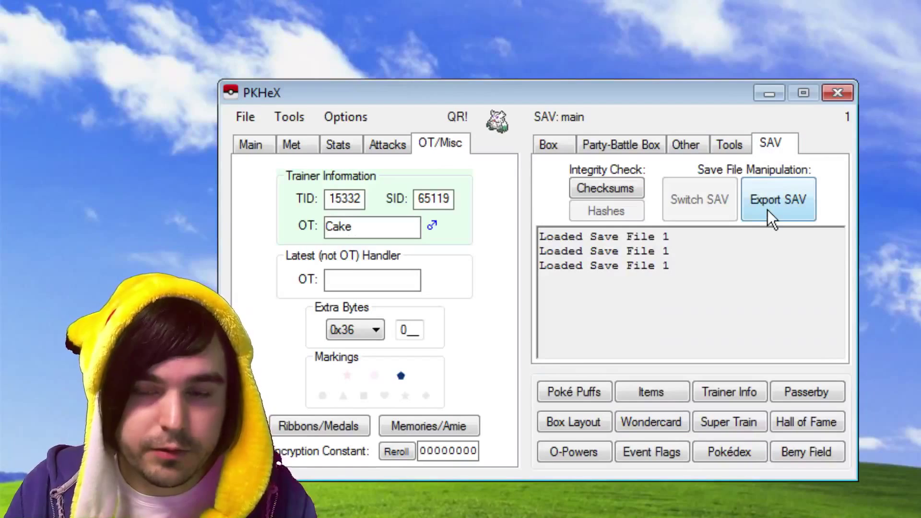
click(777, 199)
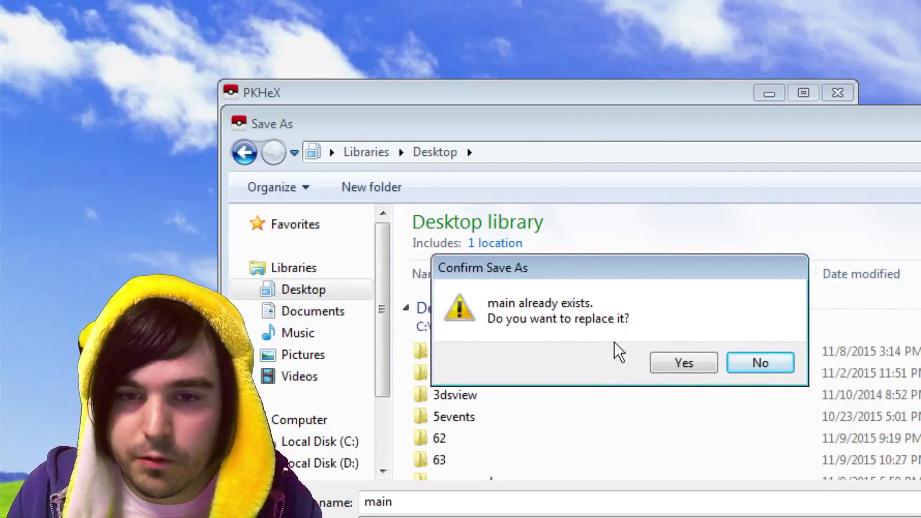
click(683, 362)
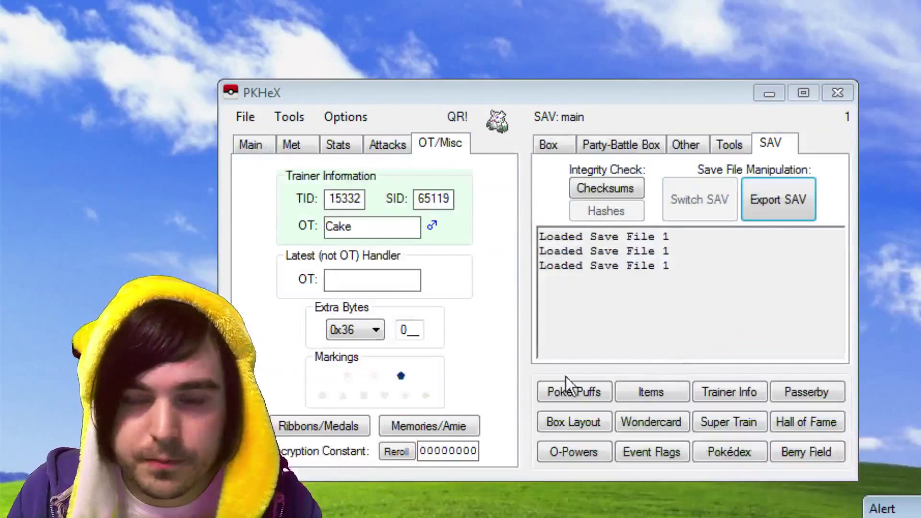
click(777, 199)
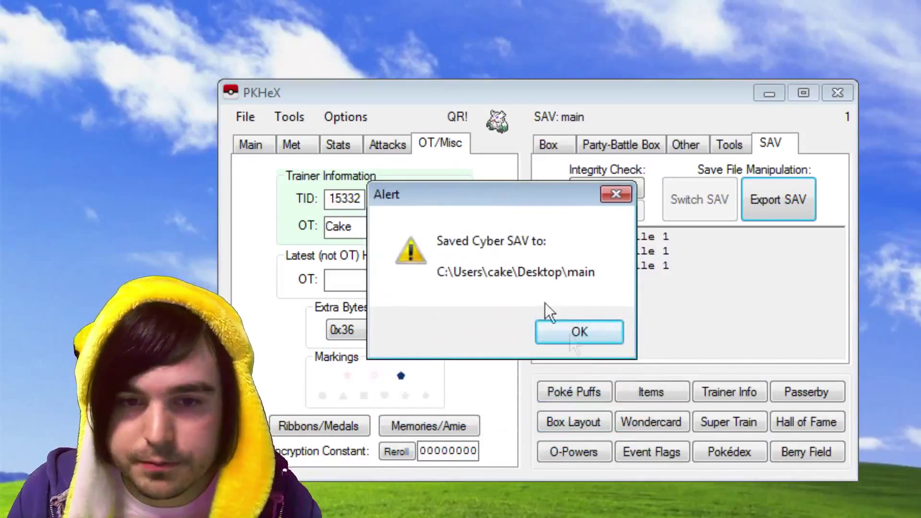
click(578, 332)
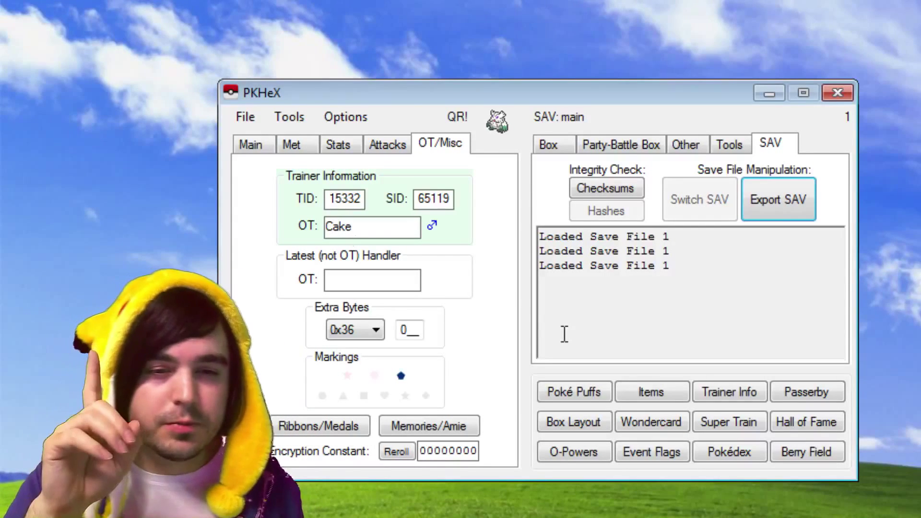
mouse_move(582, 326)
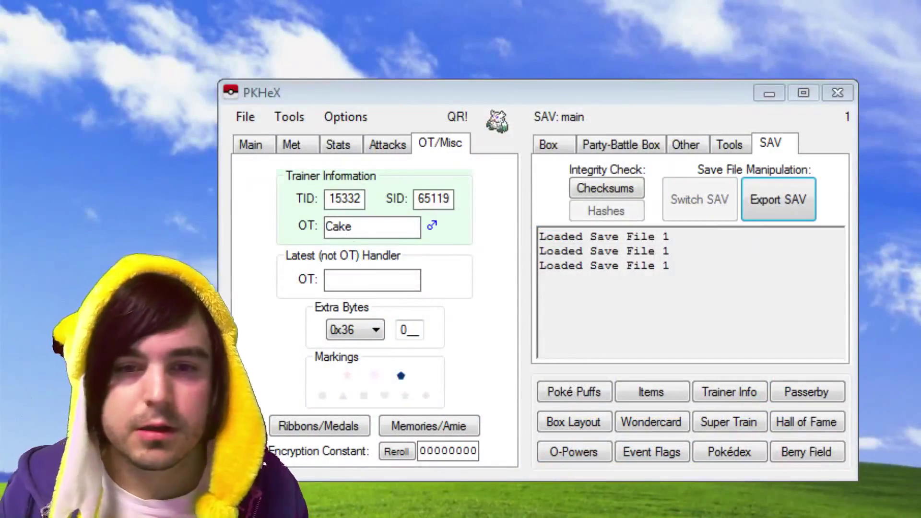
click(651, 422)
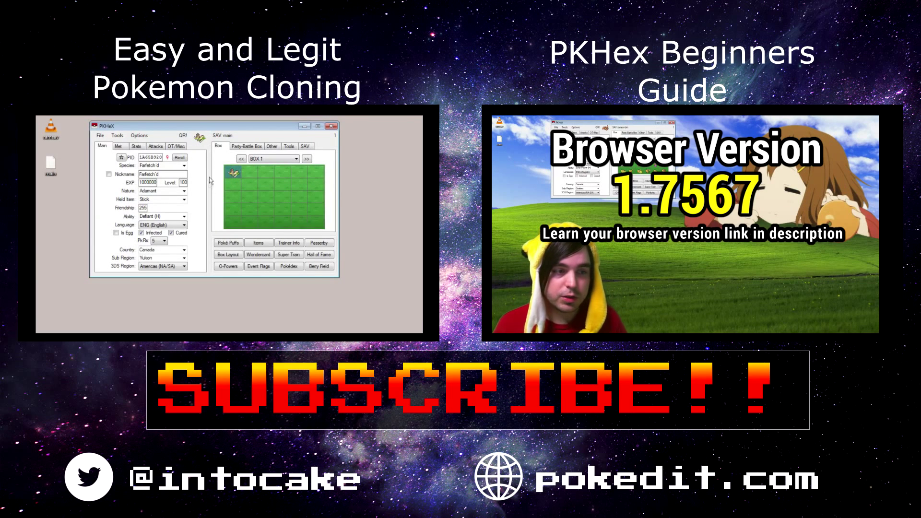
click(118, 145)
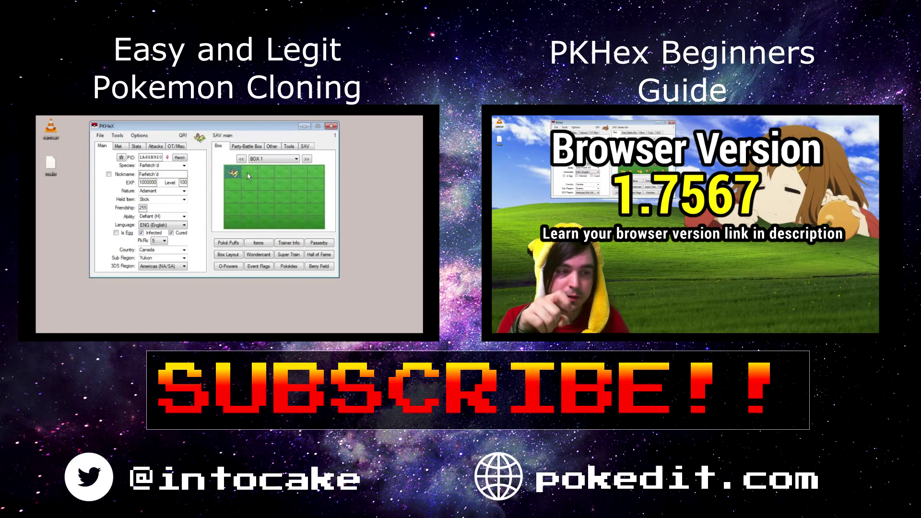
right_click(233, 170)
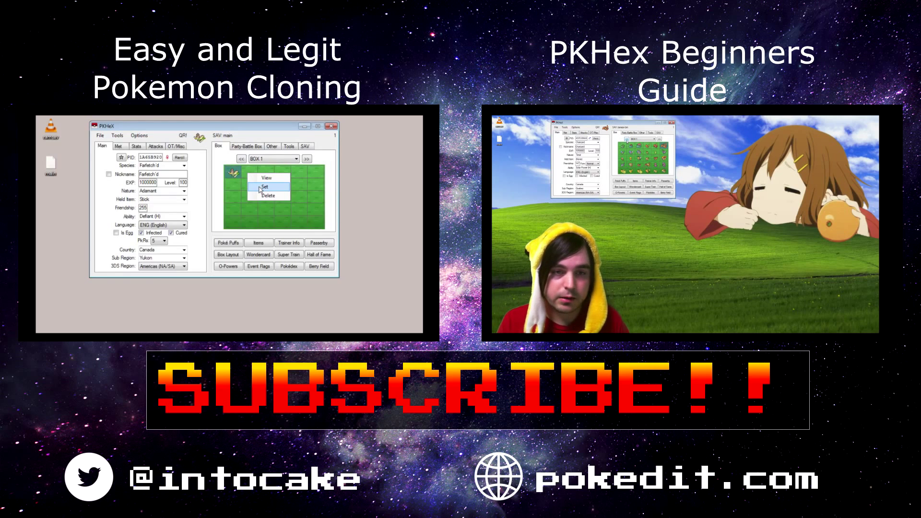